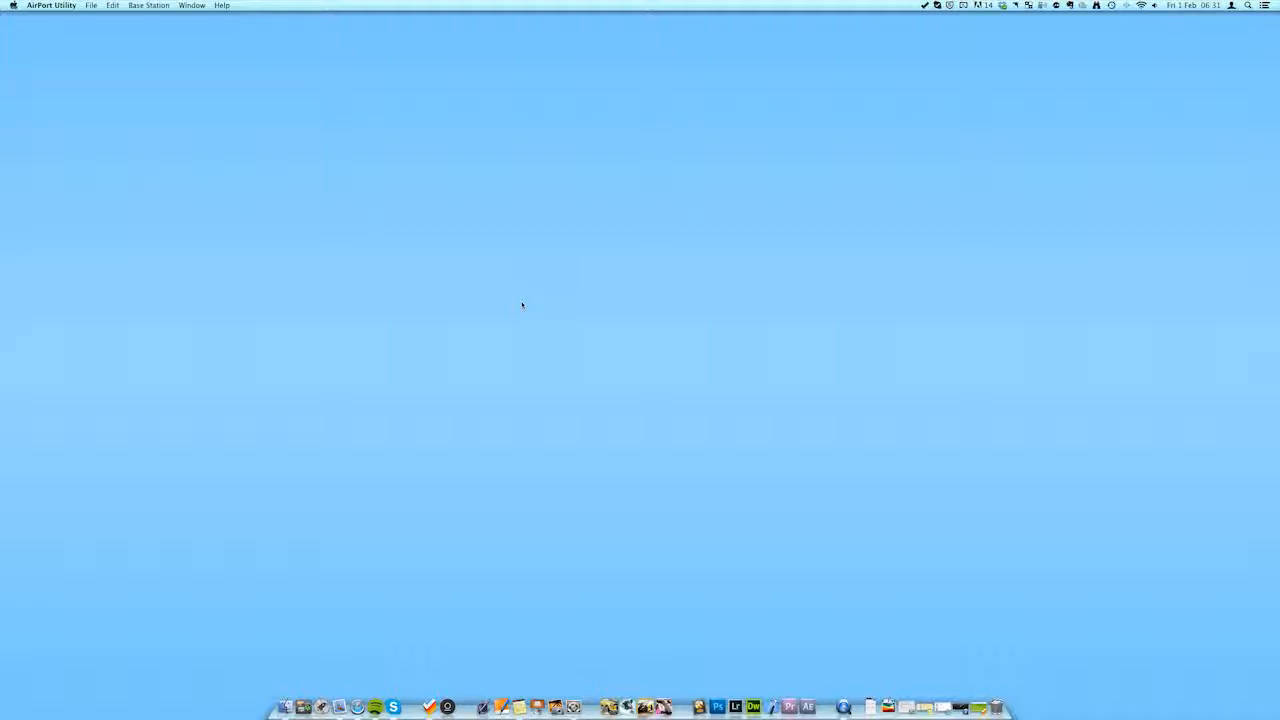
Launch AirPort Utility from Spotlight to show the Time Capsule connected to the Internet
left_click(1248, 4)
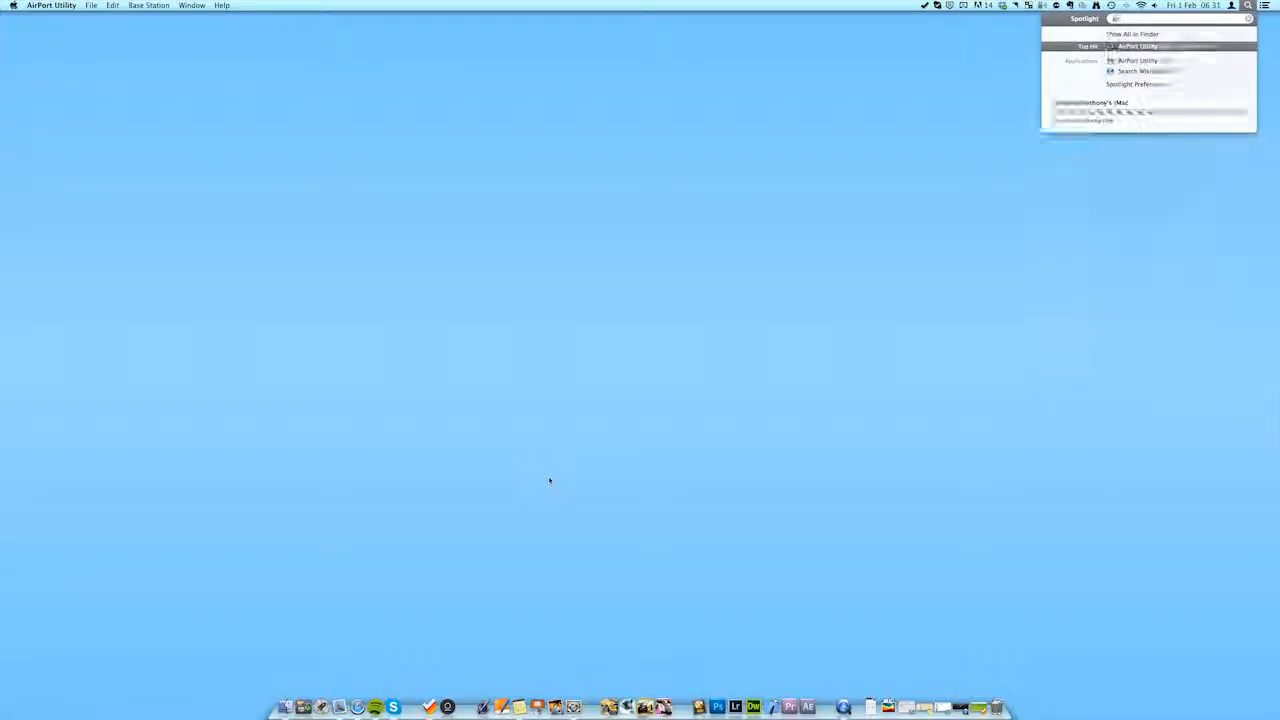
left_click(1136, 46)
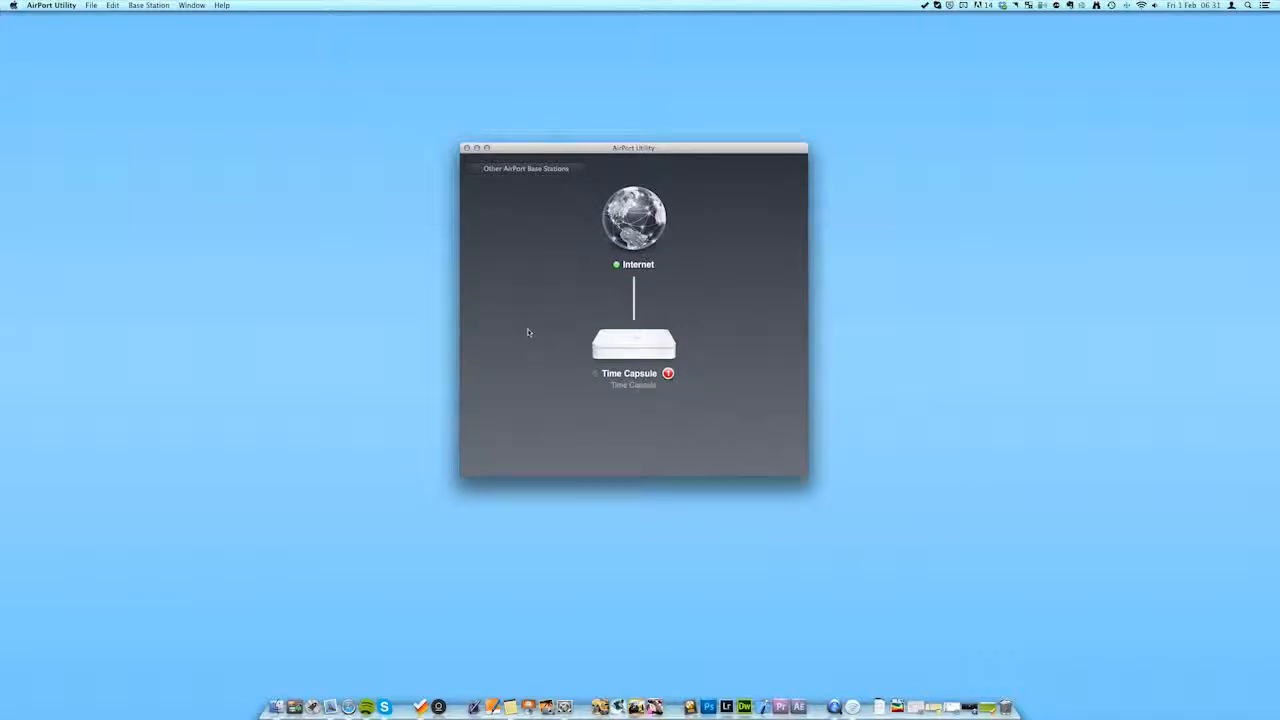
mouse_move(630, 348)
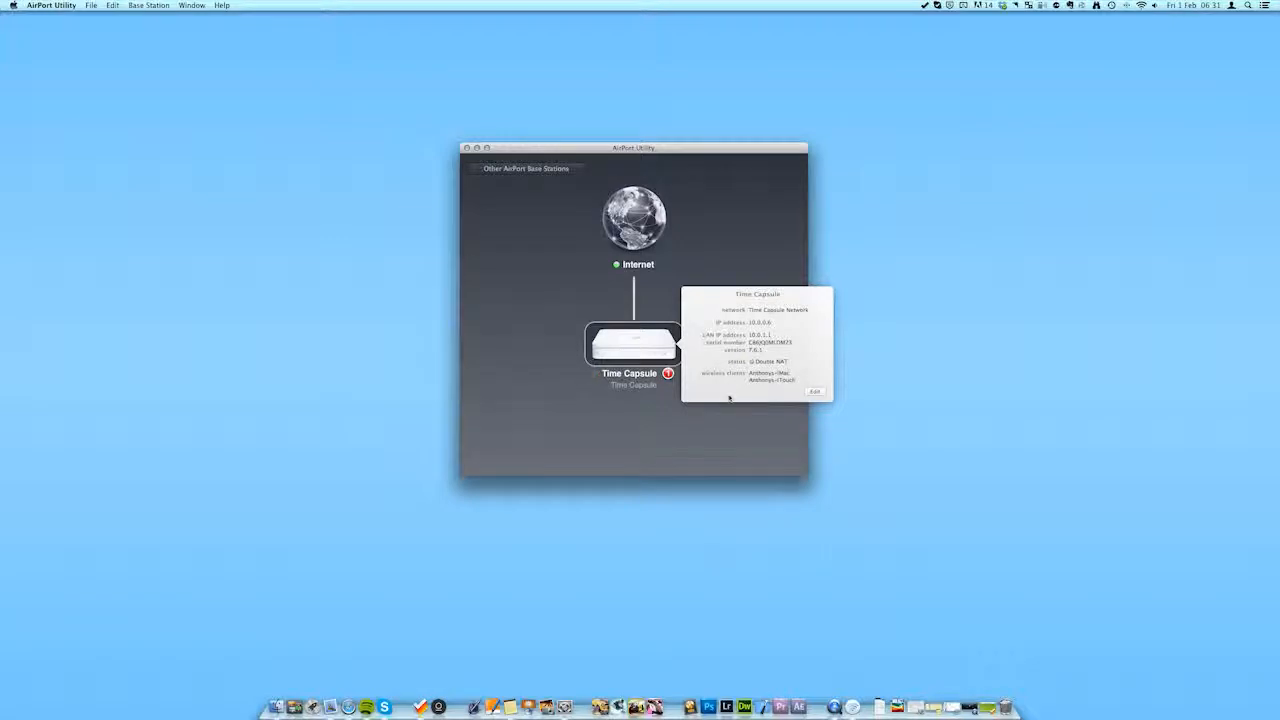
Begin editing the Time Capsule's base station configuration
left_click(816, 390)
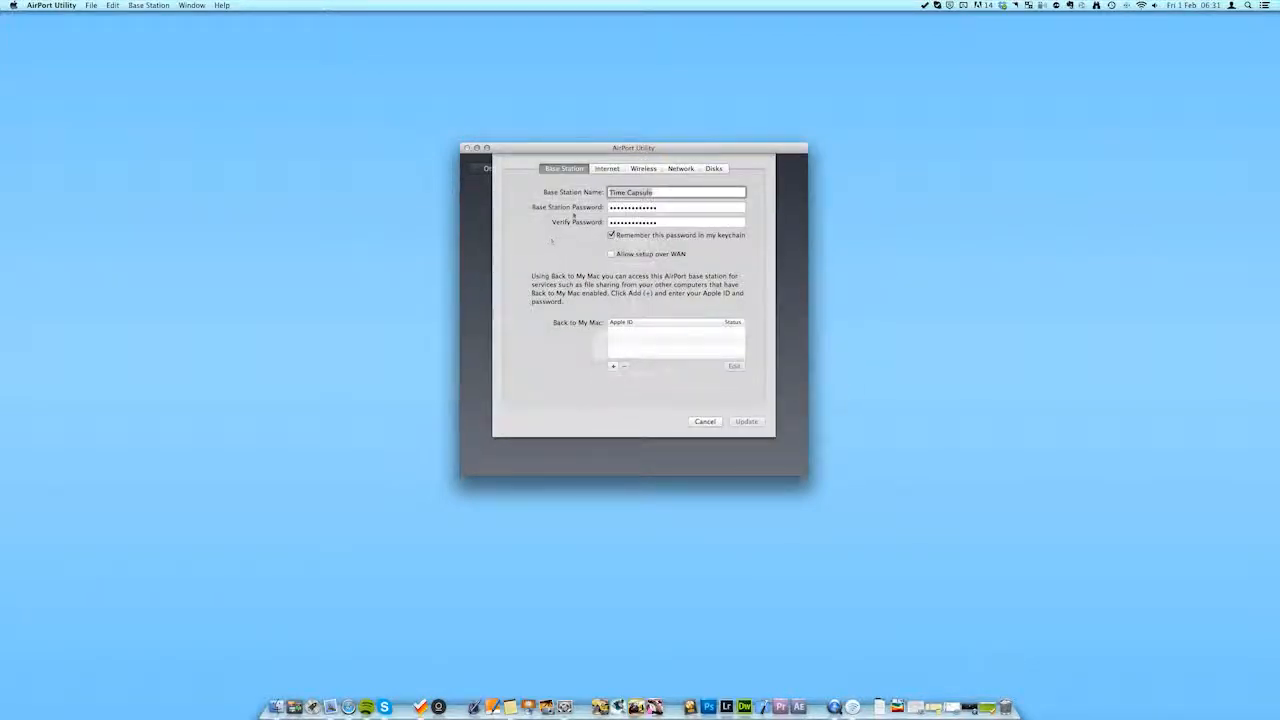
Enable the guest network in the Time Capsule's wireless settings
left_click(644, 168)
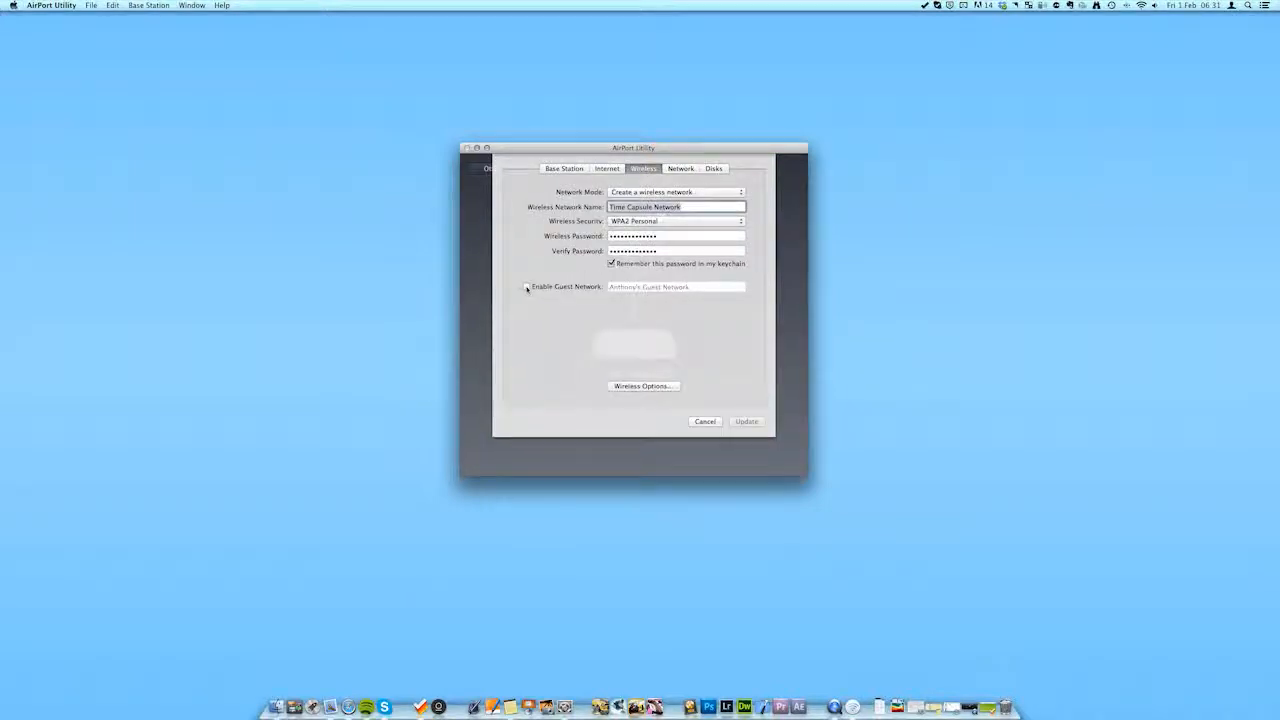
left_click(528, 288)
type("Guest for Time Cap")
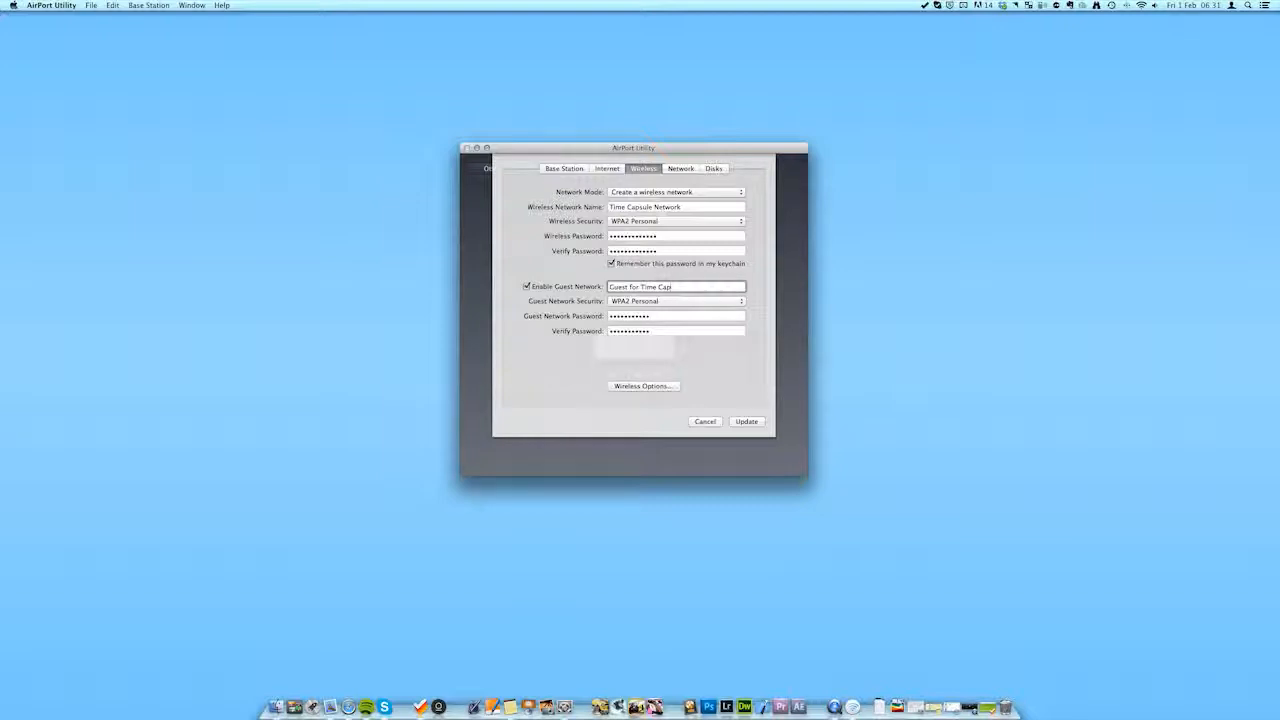
Name the guest network 'Guest for Time Capsule' with a verified WPA2 Personal password
type("sule")
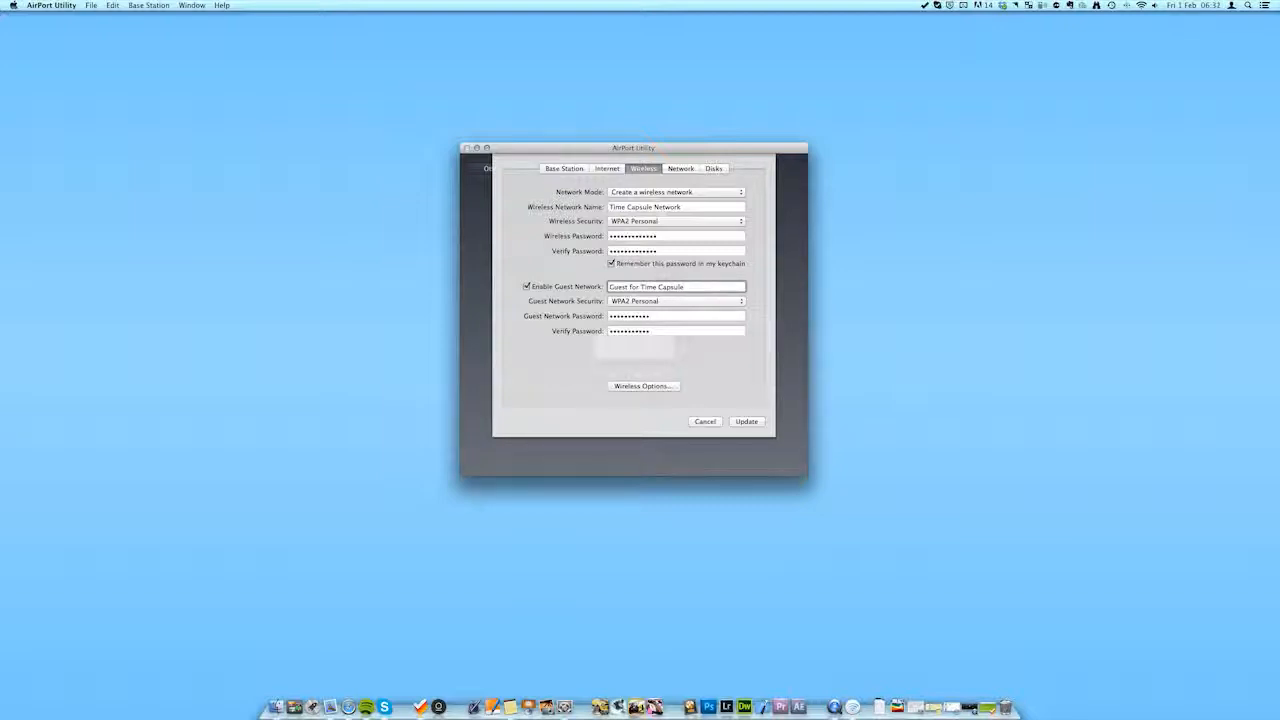
left_click(676, 316)
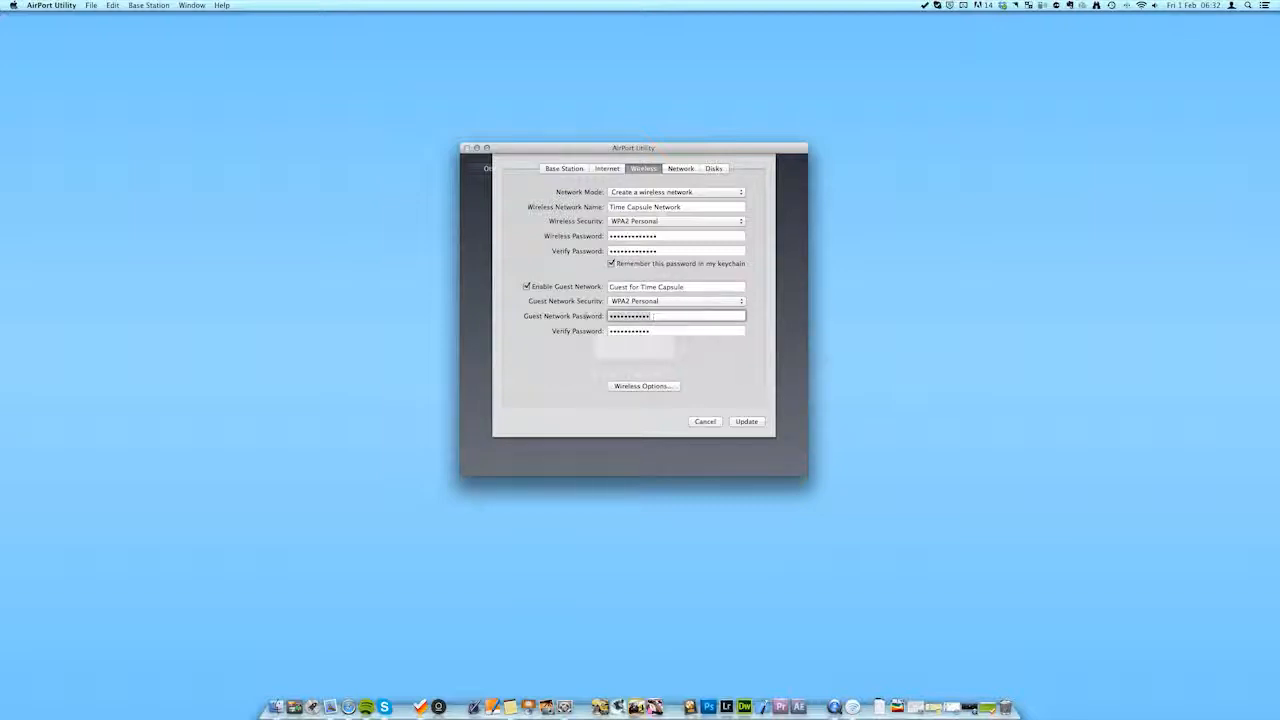
left_click(676, 332)
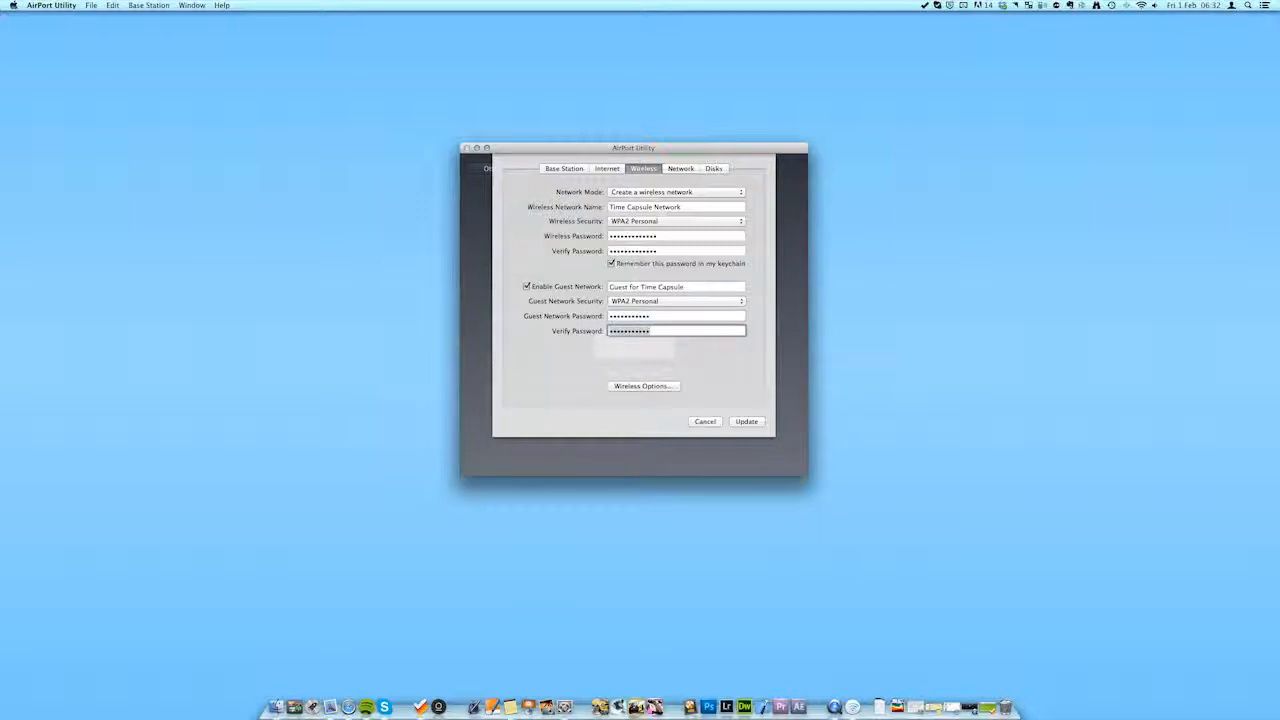
left_click(676, 300)
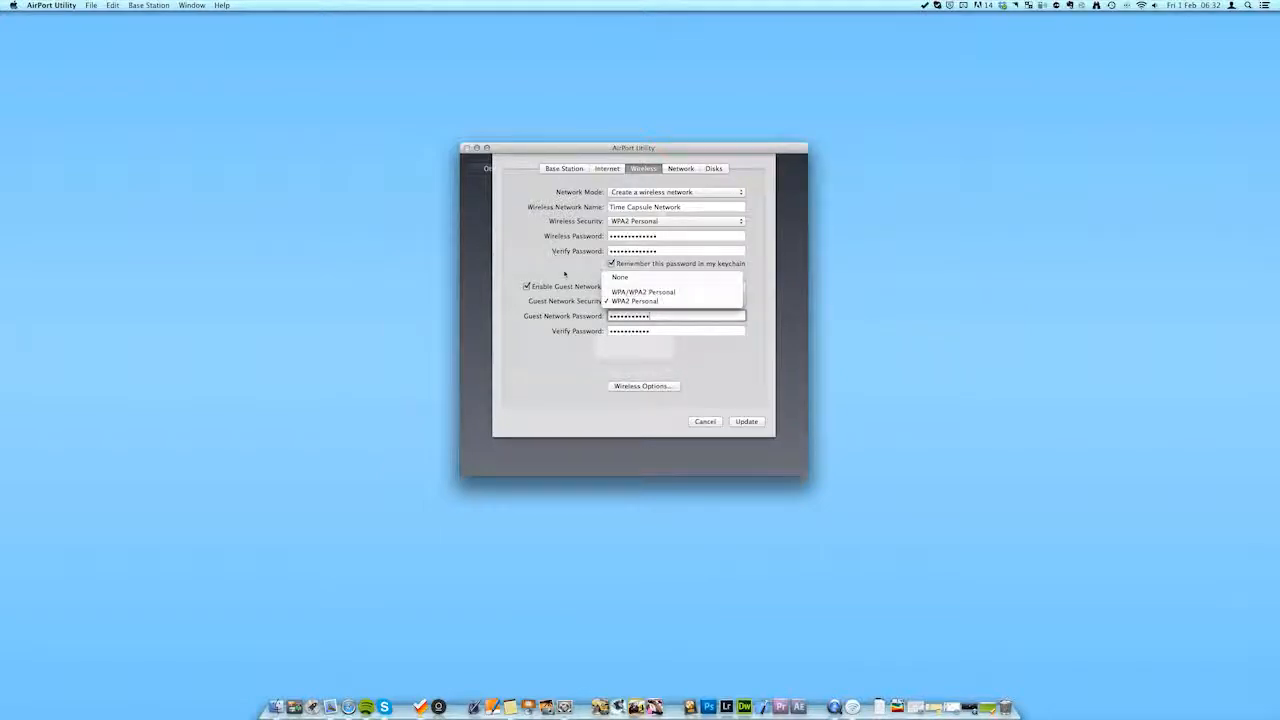
mouse_move(634, 300)
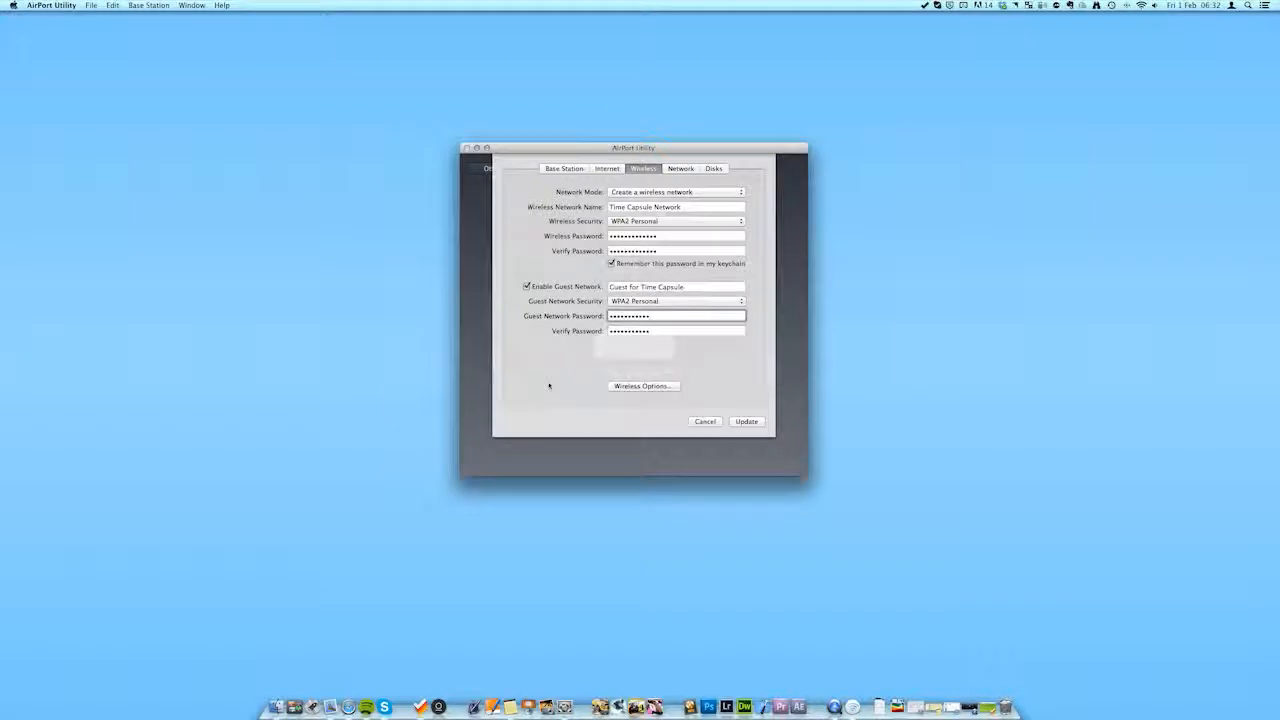
Update the Time Capsule with the new settings, continuing past the temporary outage warning
left_click(746, 420)
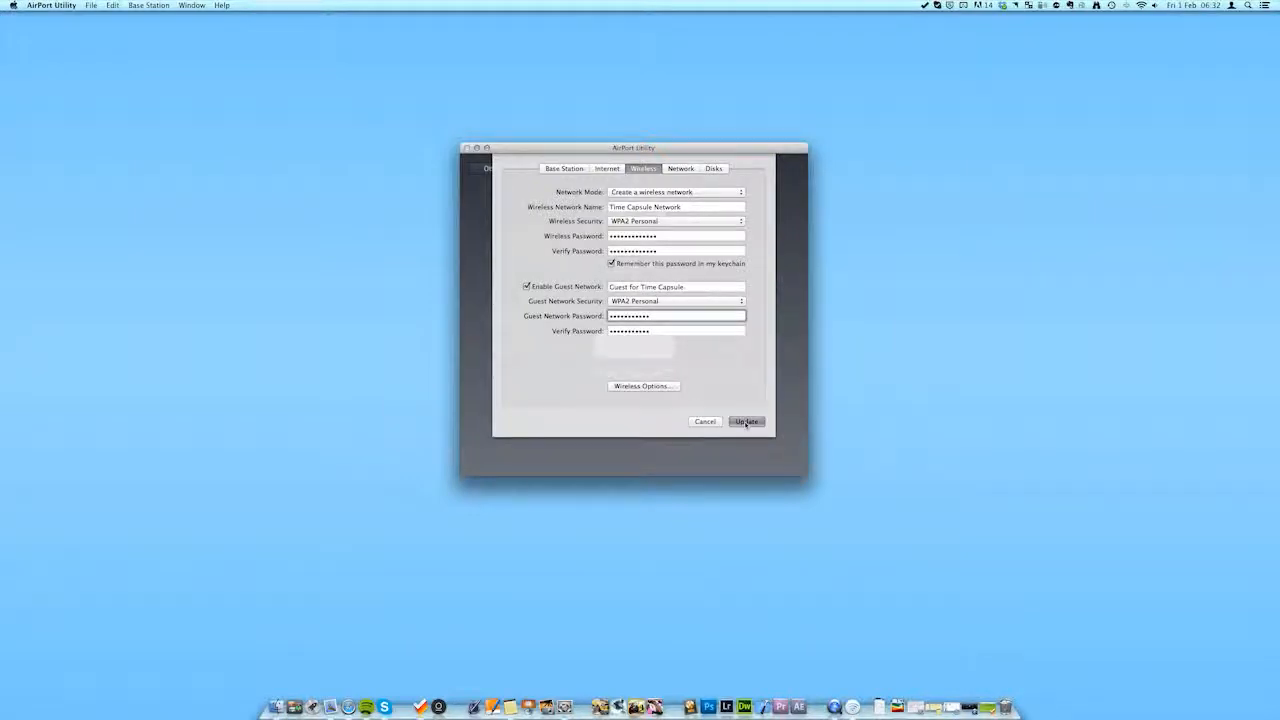
left_click(746, 420)
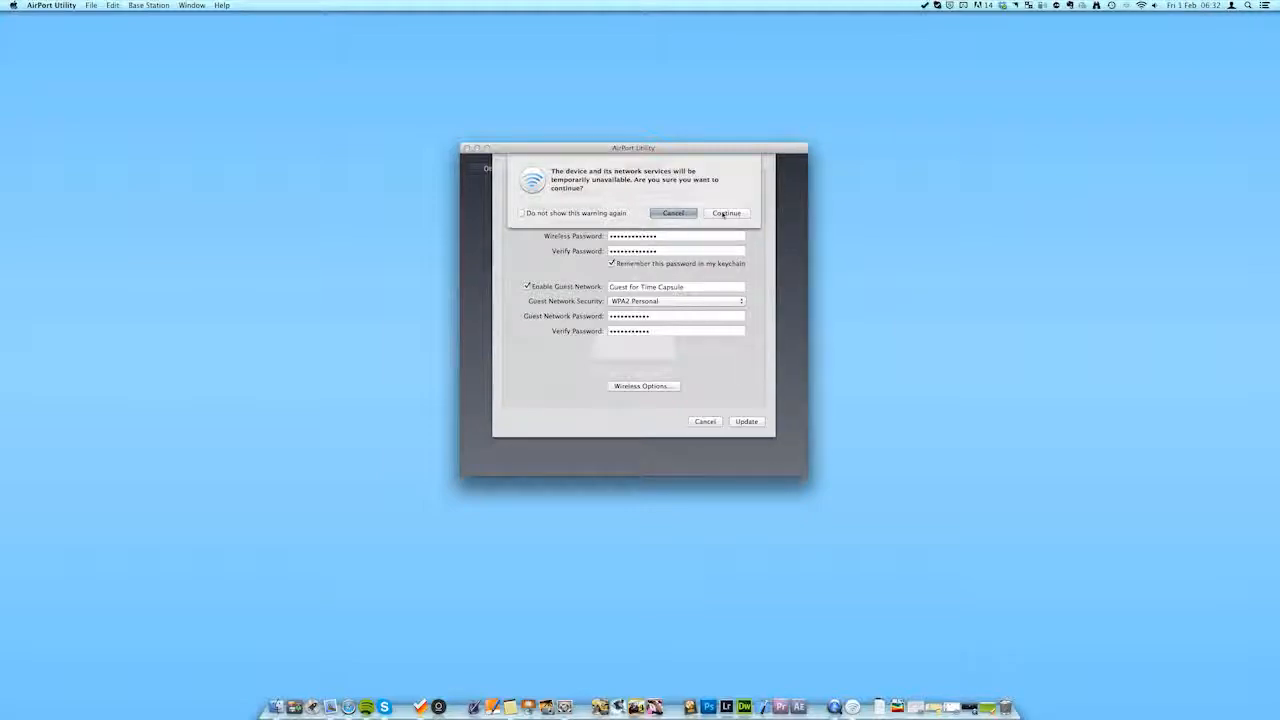
left_click(724, 212)
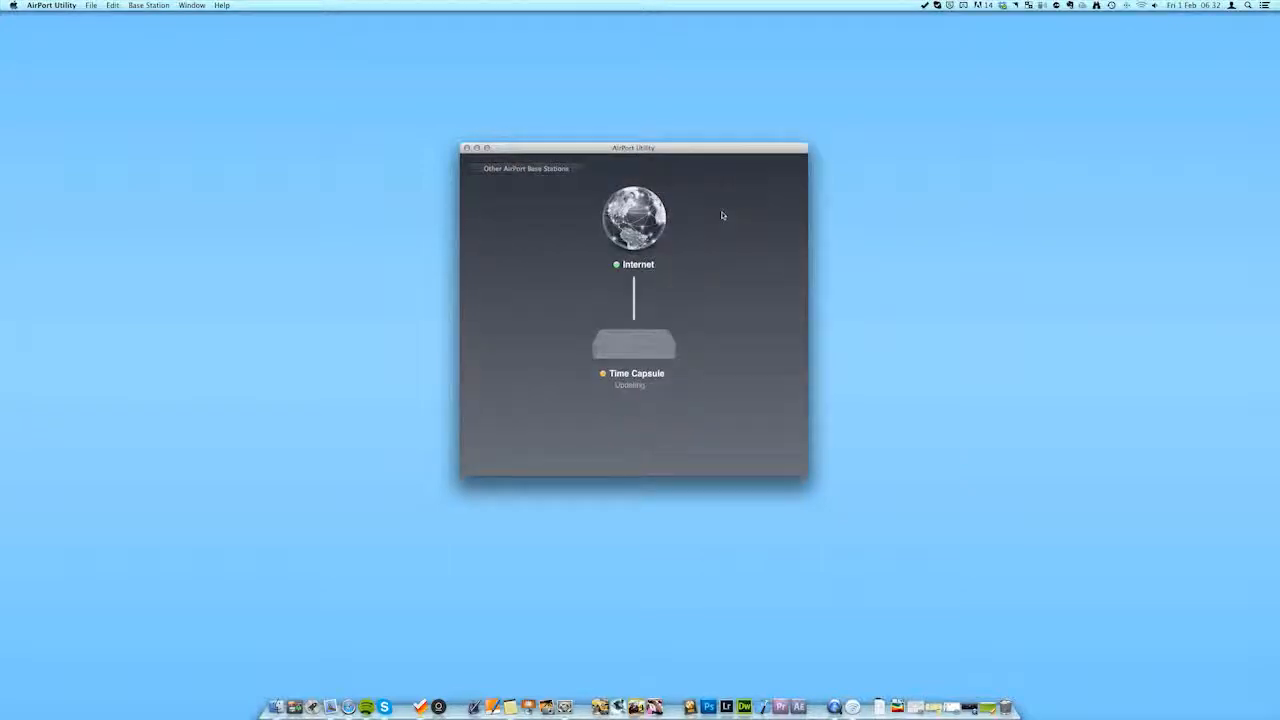